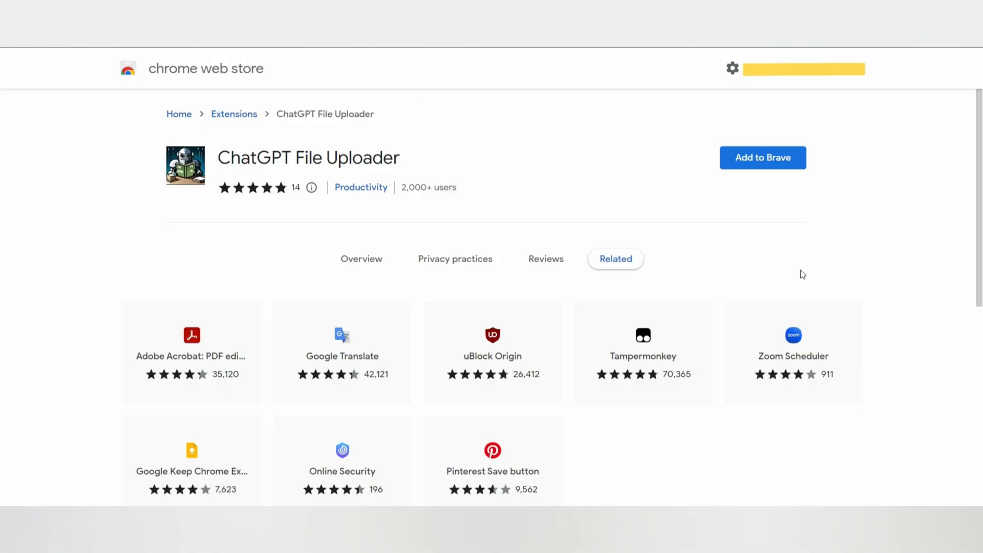
mouse_move(777, 273)
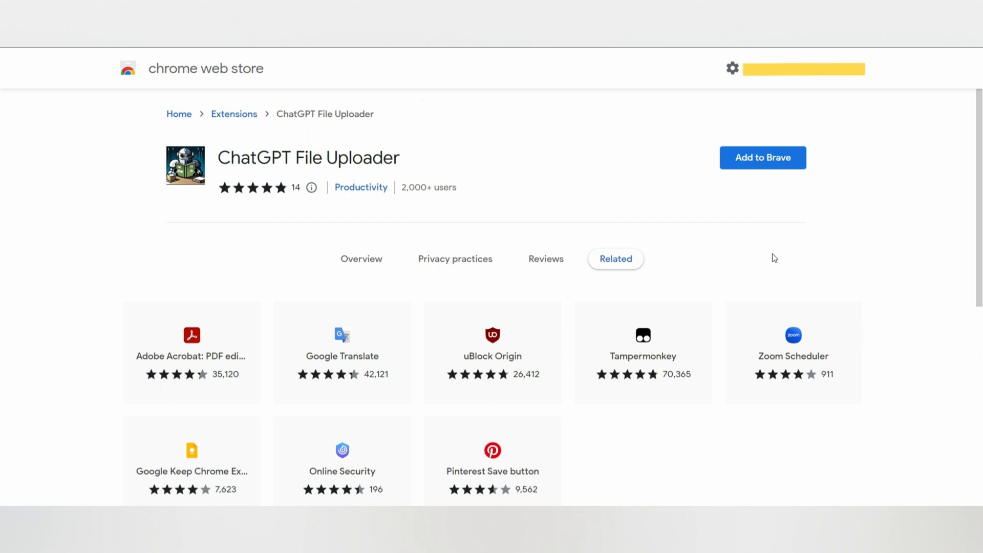
mouse_move(409, 277)
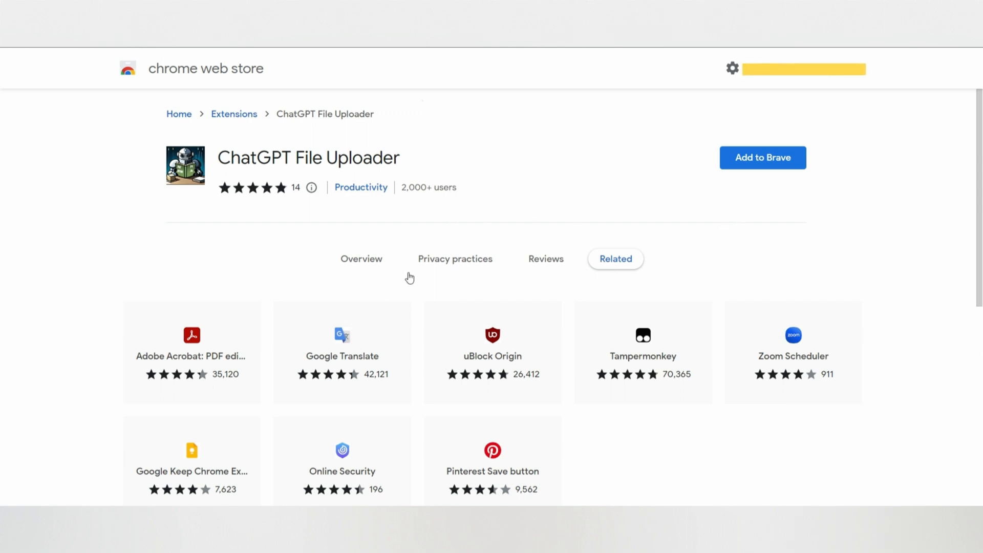
Add the ChatGPT File Uploader extension to Brave from its store page
click(762, 157)
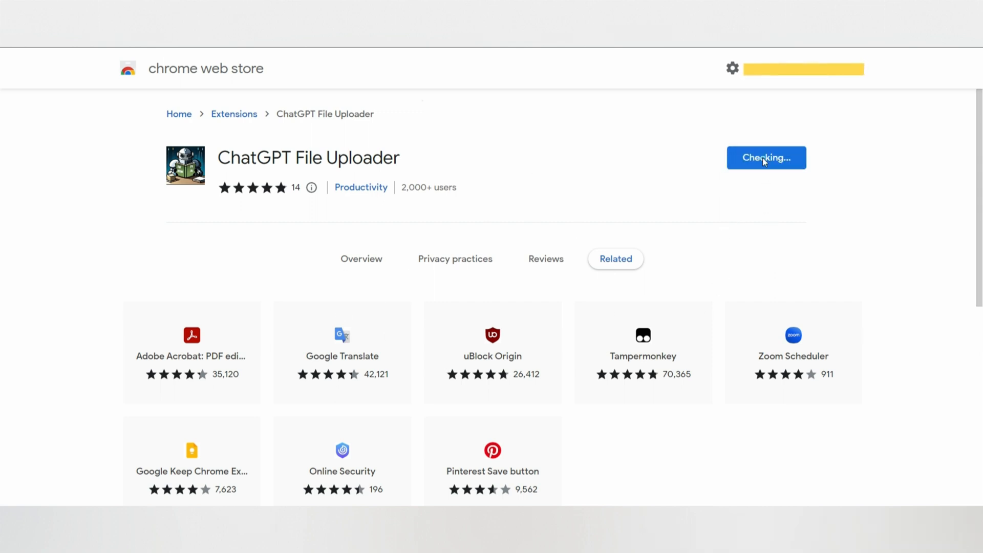
mouse_move(533, 148)
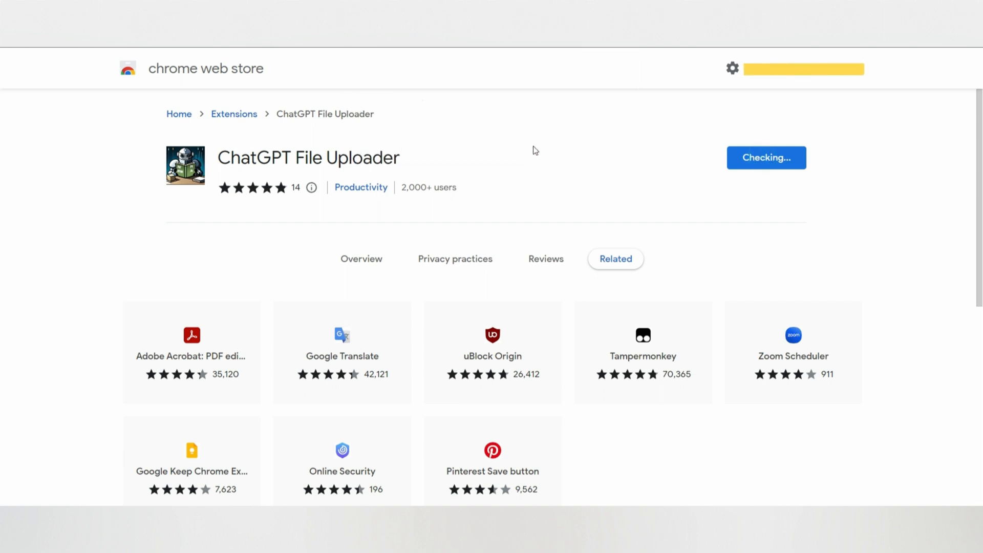
click(766, 157)
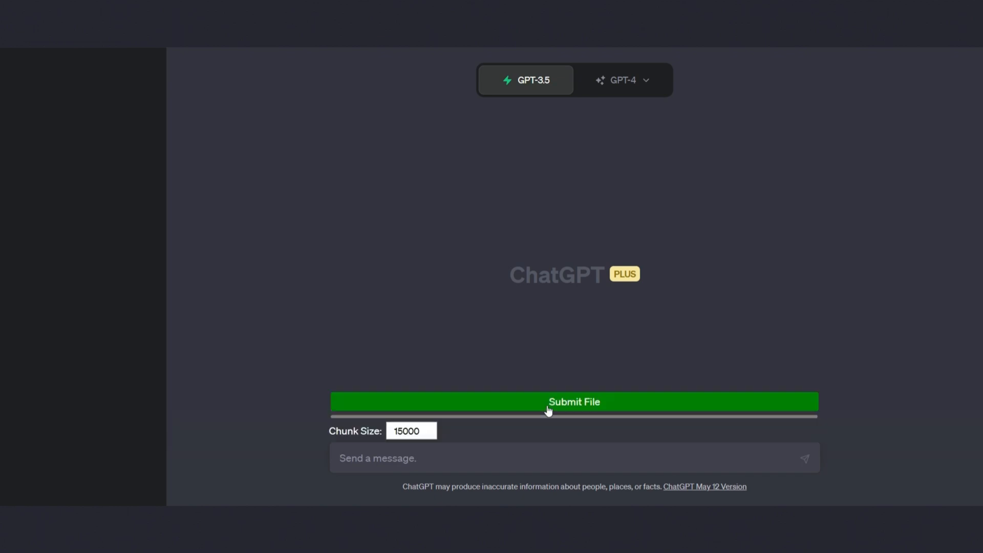
Submit test chatgpt extention.txt from Documents into the ChatGPT chat
click(573, 402)
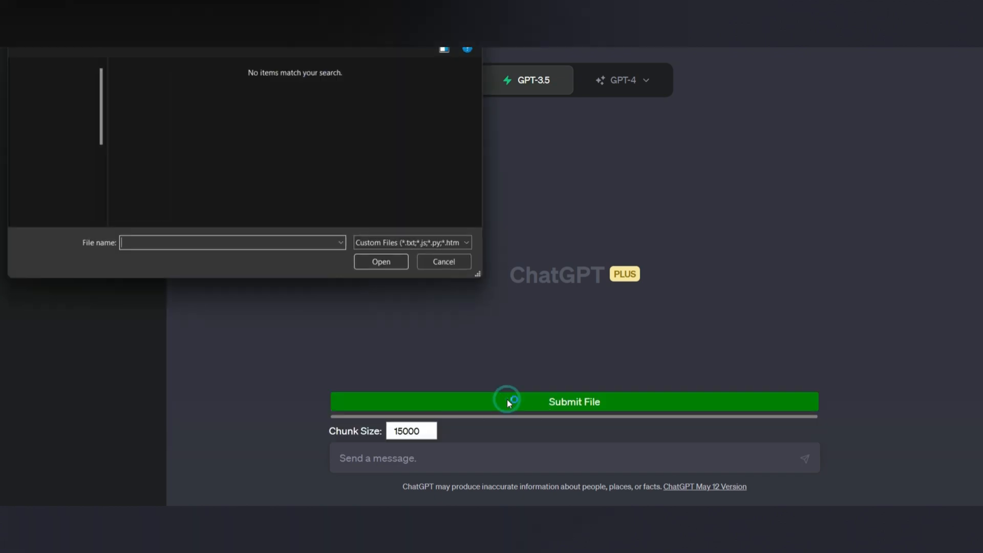
click(59, 149)
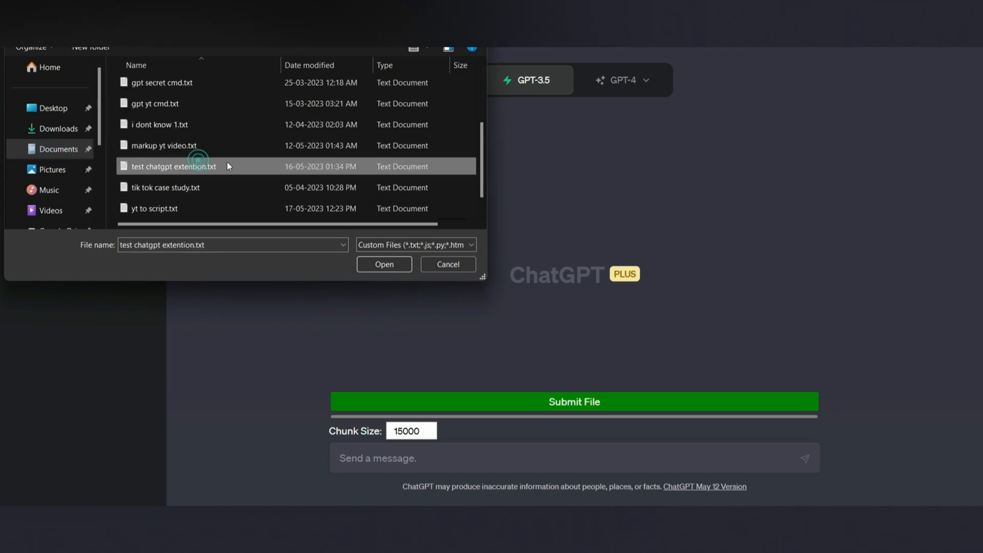
click(384, 264)
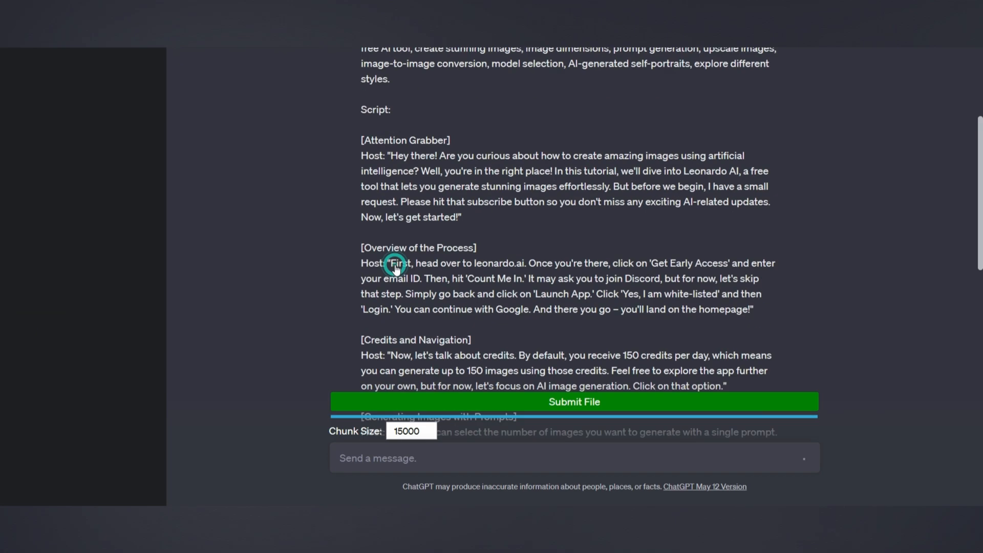
Review the posted Part 1 of the script and ChatGPT's reply to it
scroll(up, 3)
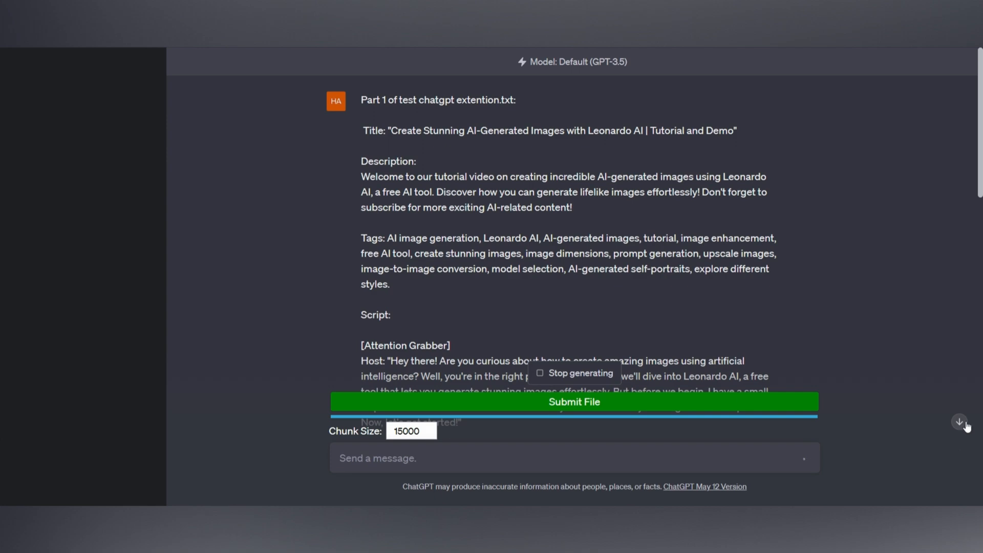
scroll(down, 3)
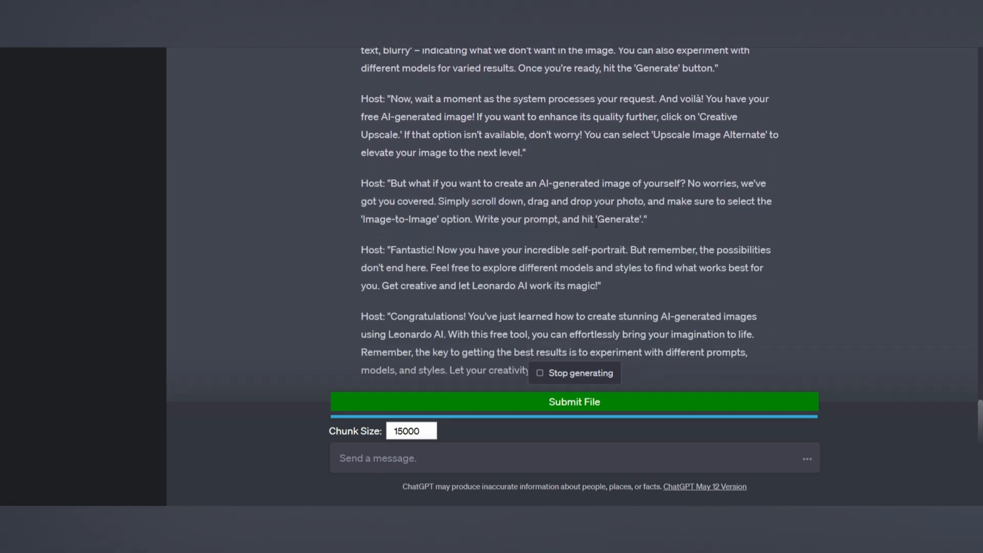
scroll(up, 3)
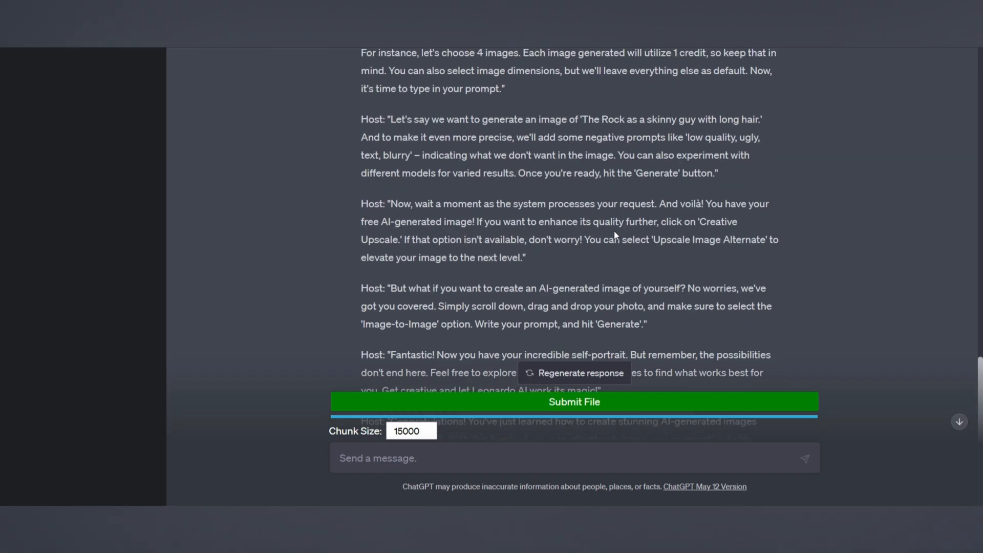
scroll(up, 3)
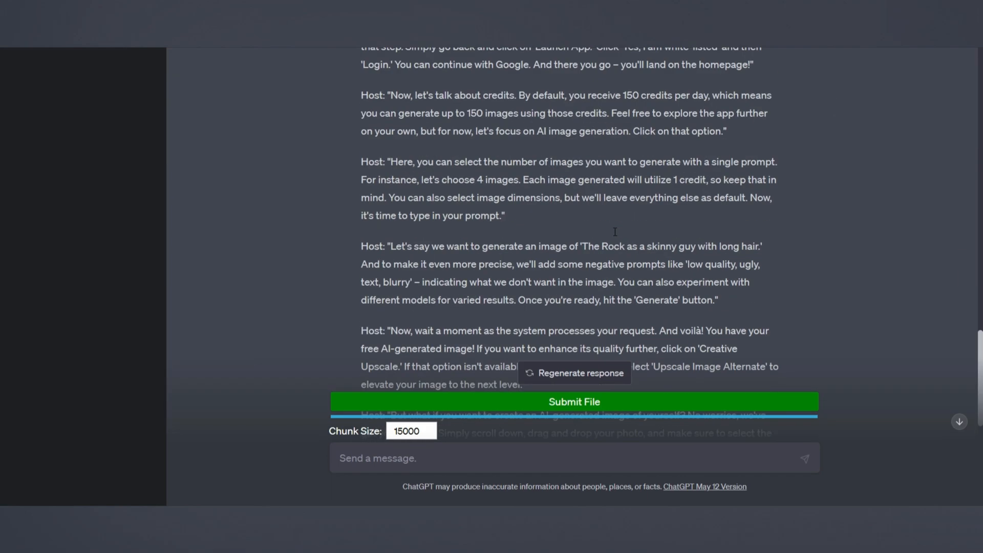
scroll(down, 3)
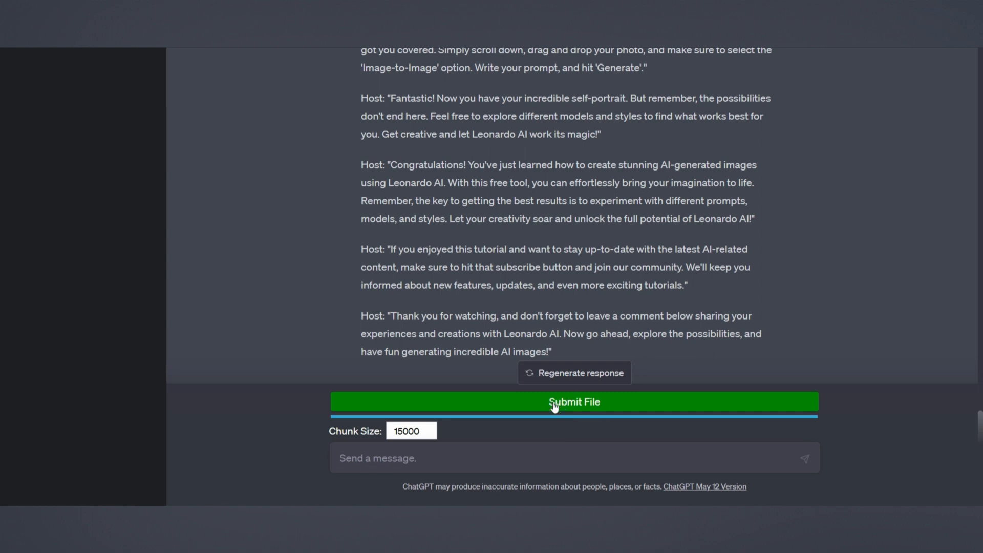
Start another upload via Submit File and choose a file from the dialog
click(573, 402)
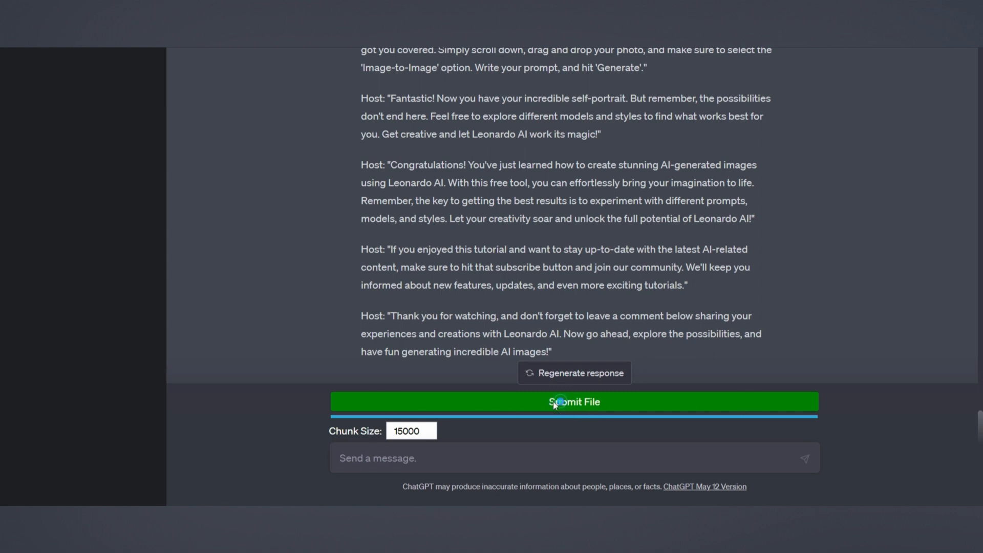
click(572, 401)
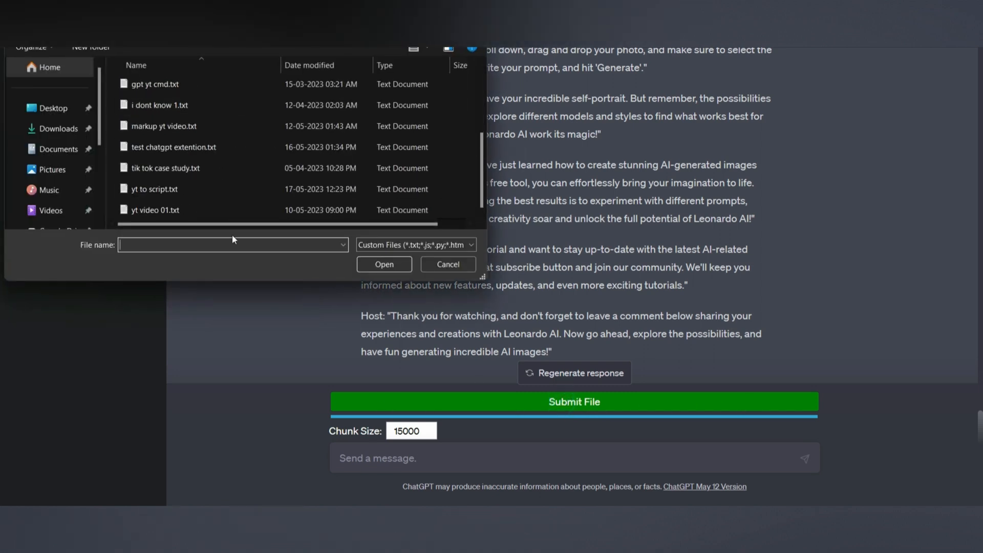
click(447, 264)
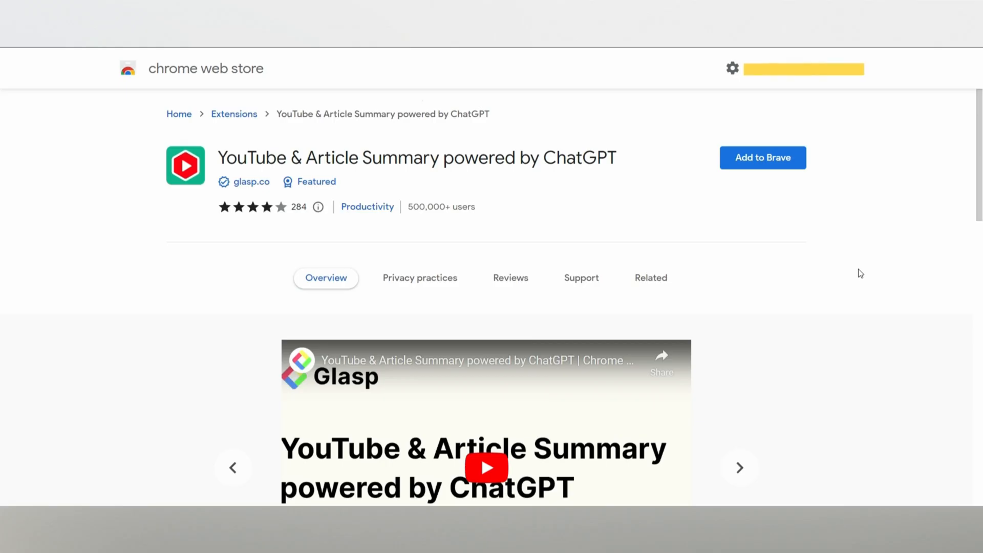
mouse_move(888, 276)
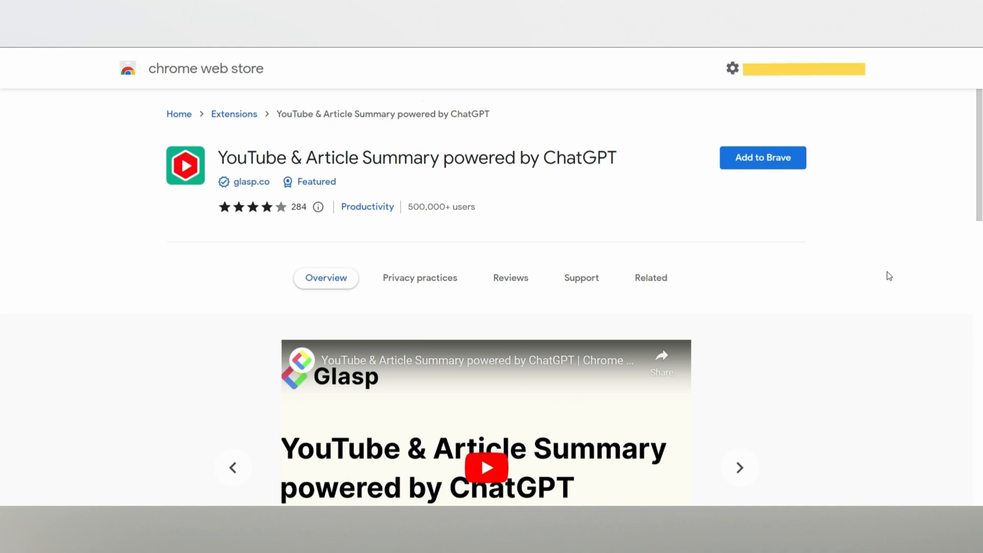
mouse_move(826, 193)
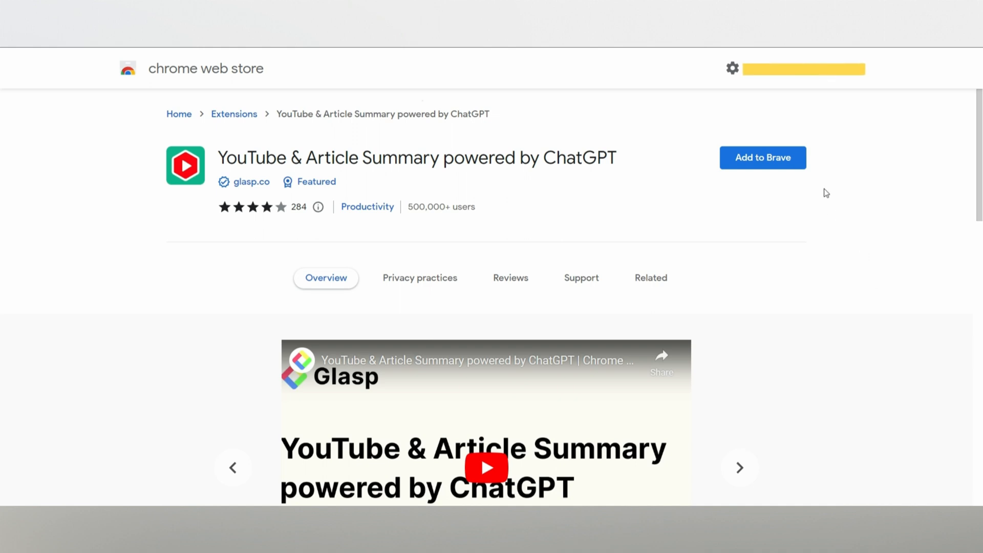
mouse_move(787, 168)
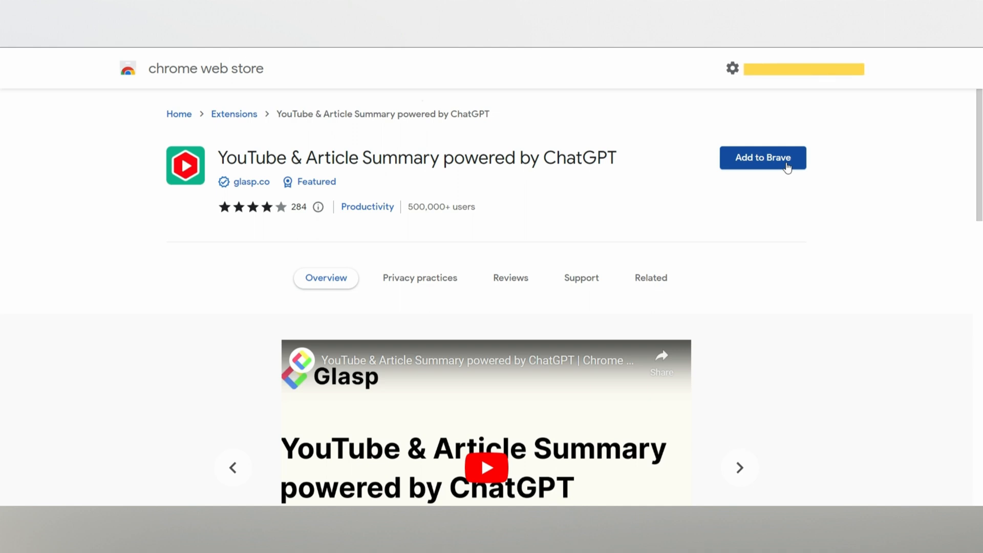
mouse_move(783, 276)
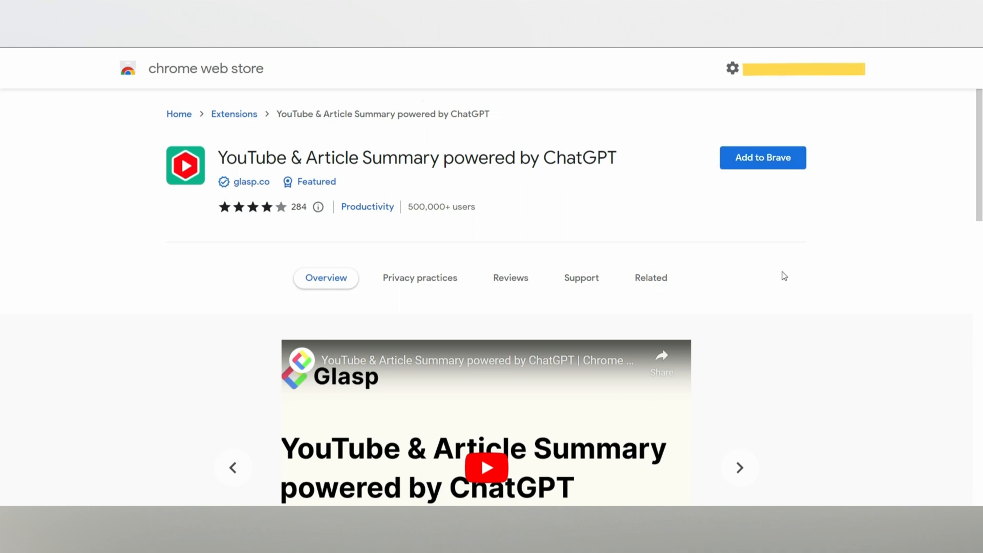
mouse_move(763, 243)
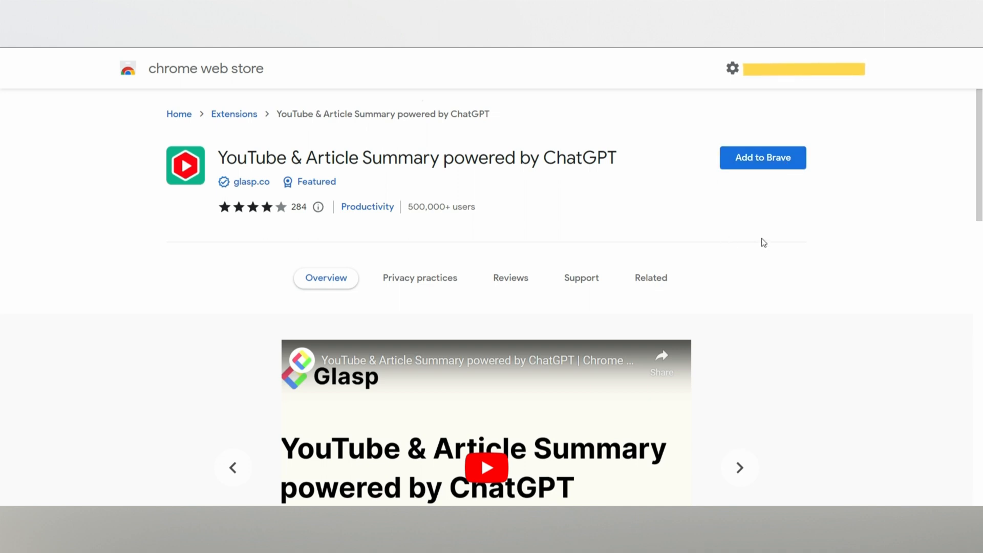
mouse_move(850, 236)
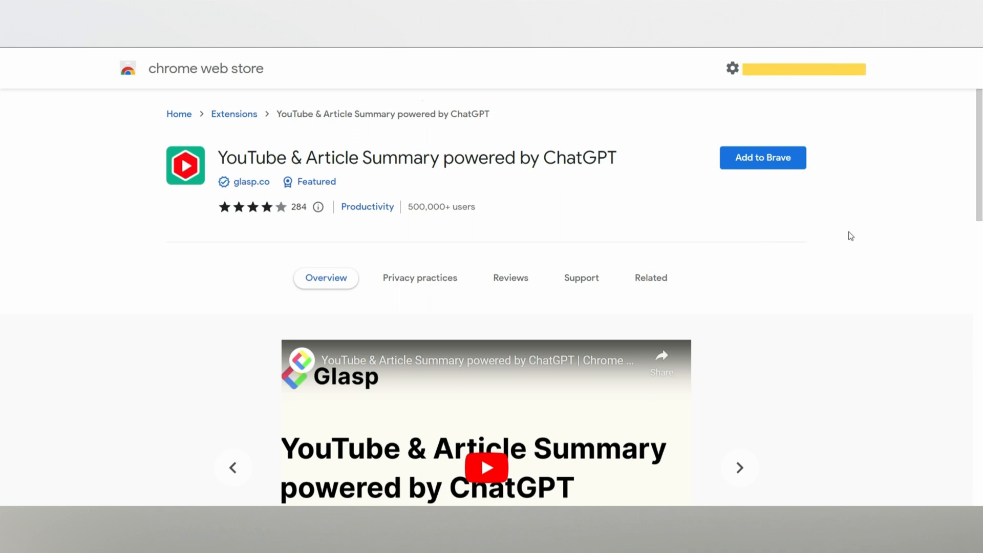
Add the YouTube & Article Summary powered by ChatGPT extension to Brave
click(762, 157)
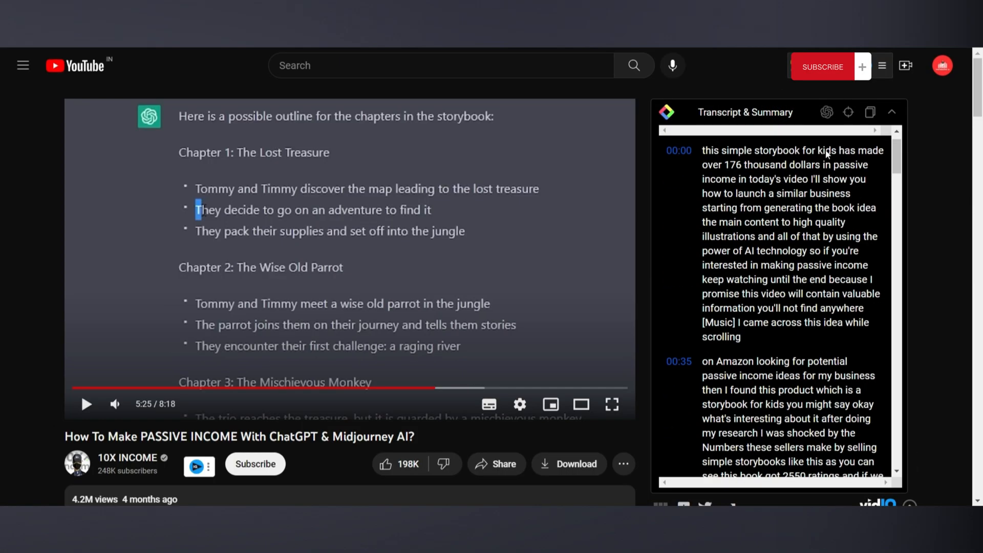
Jump the transcript panel to the current playback time and follow it to the closing section around 07:11
scroll(down, 3)
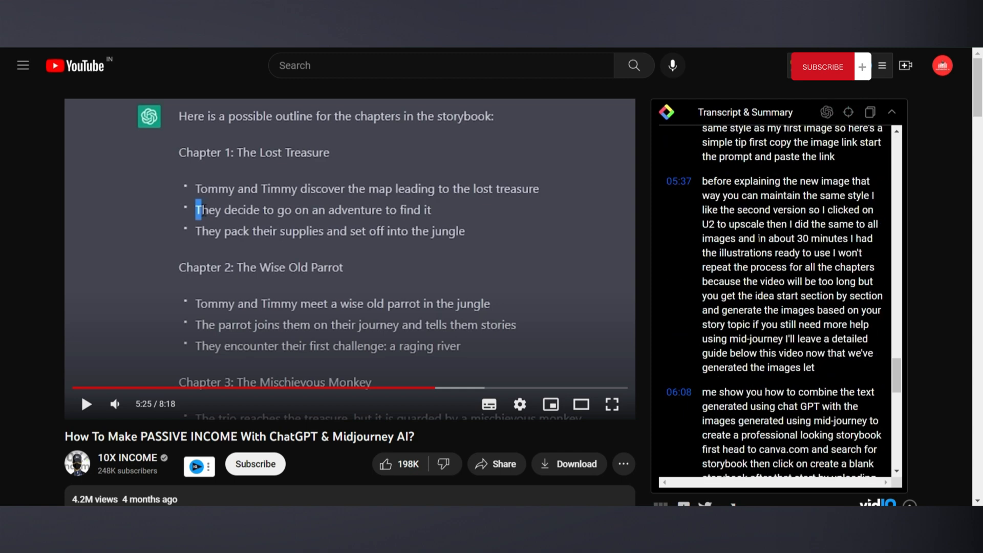
click(847, 112)
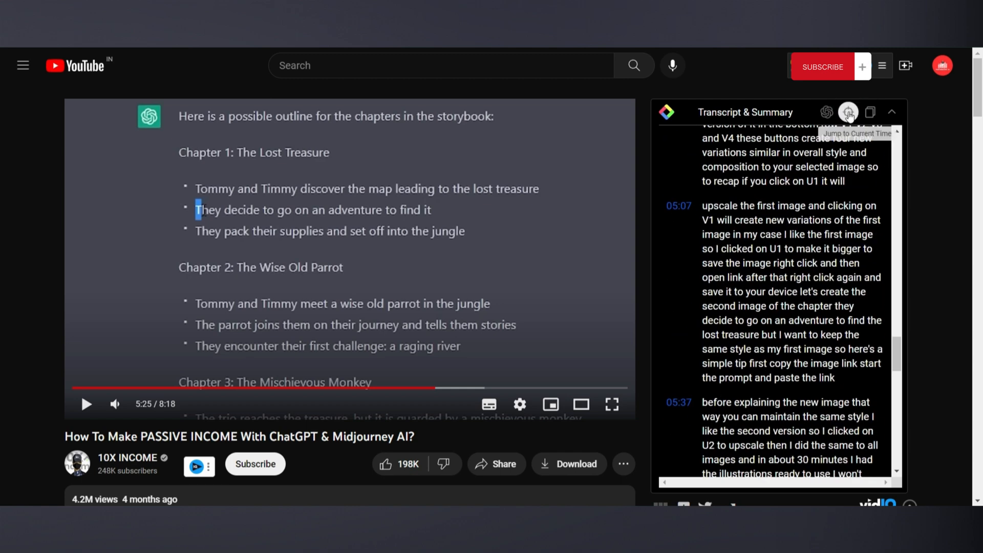
mouse_move(824, 113)
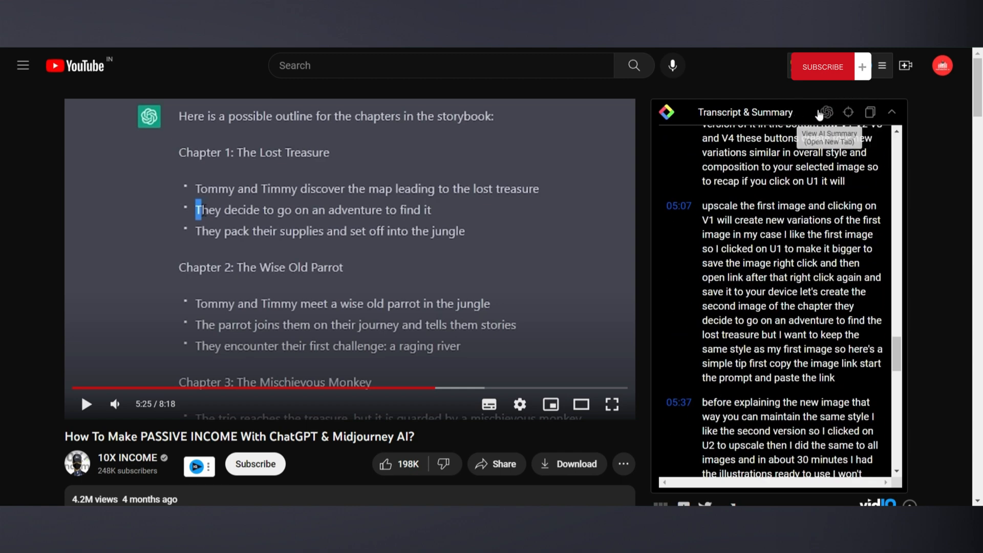
mouse_move(846, 112)
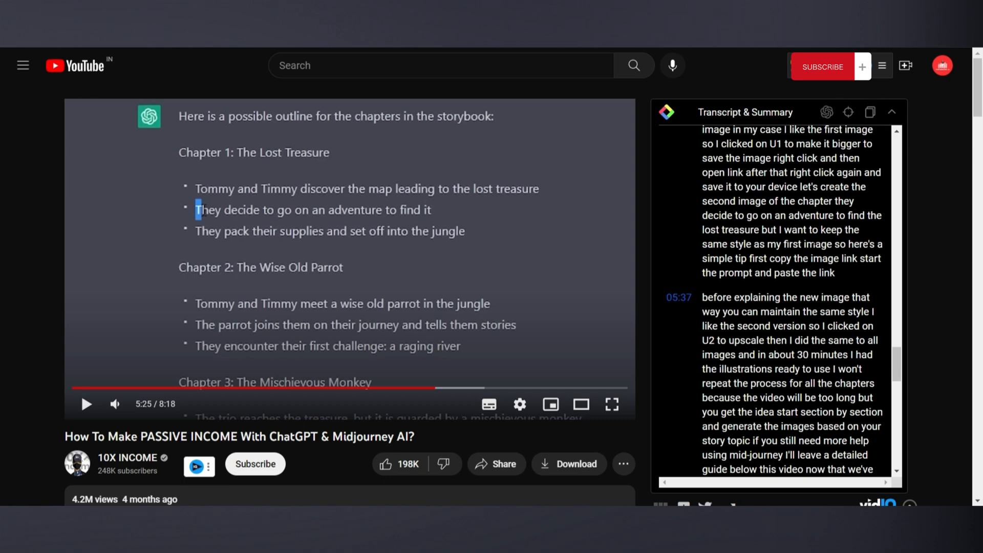
click(847, 112)
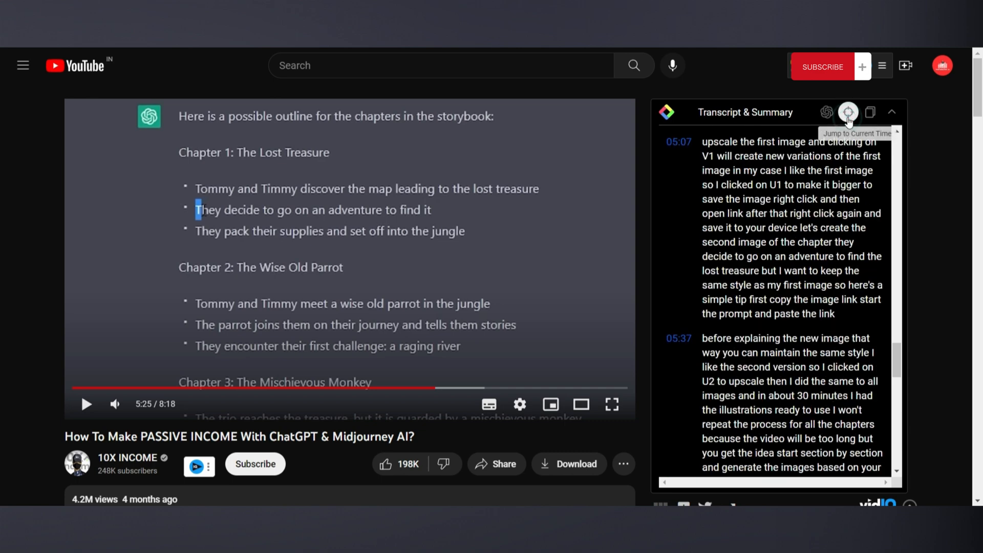
mouse_move(648, 164)
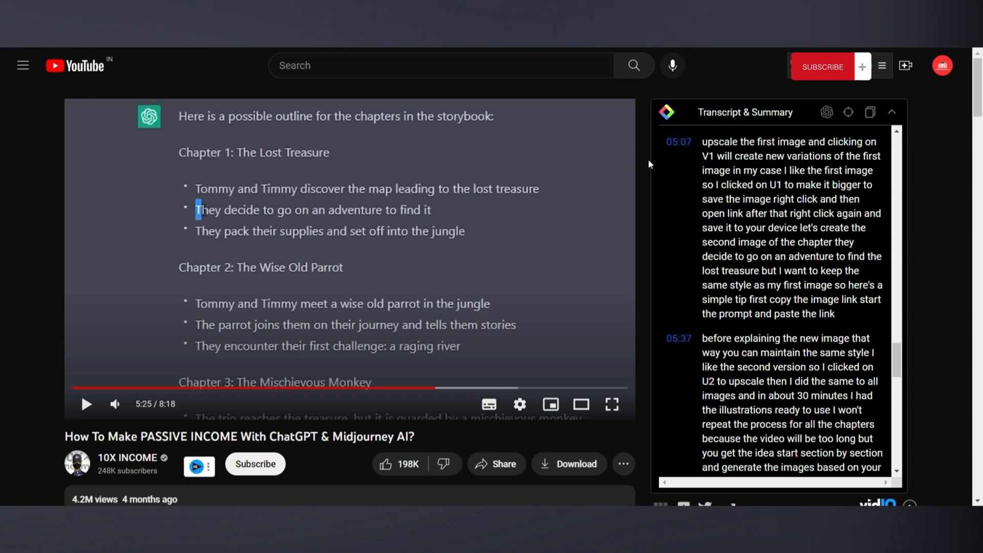
mouse_move(870, 112)
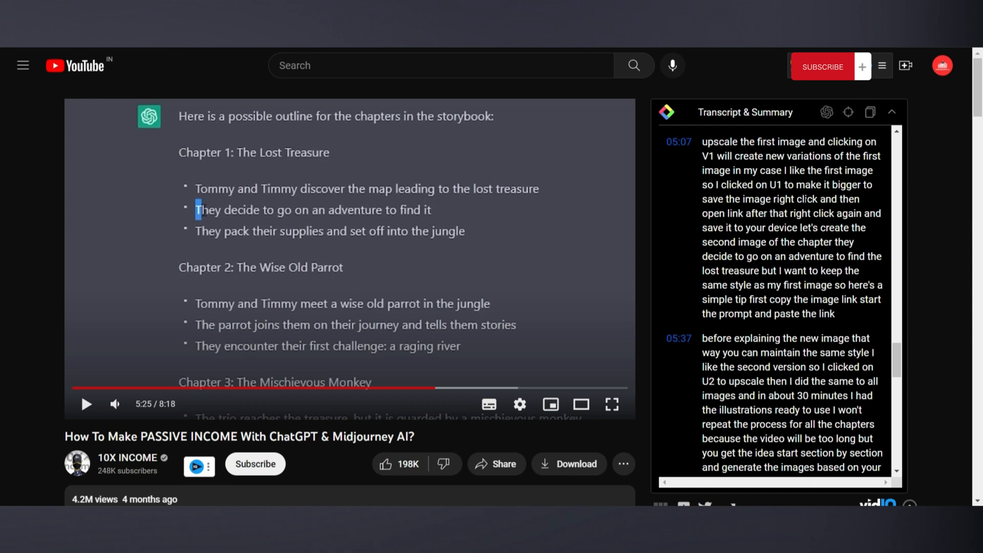
scroll(down, 3)
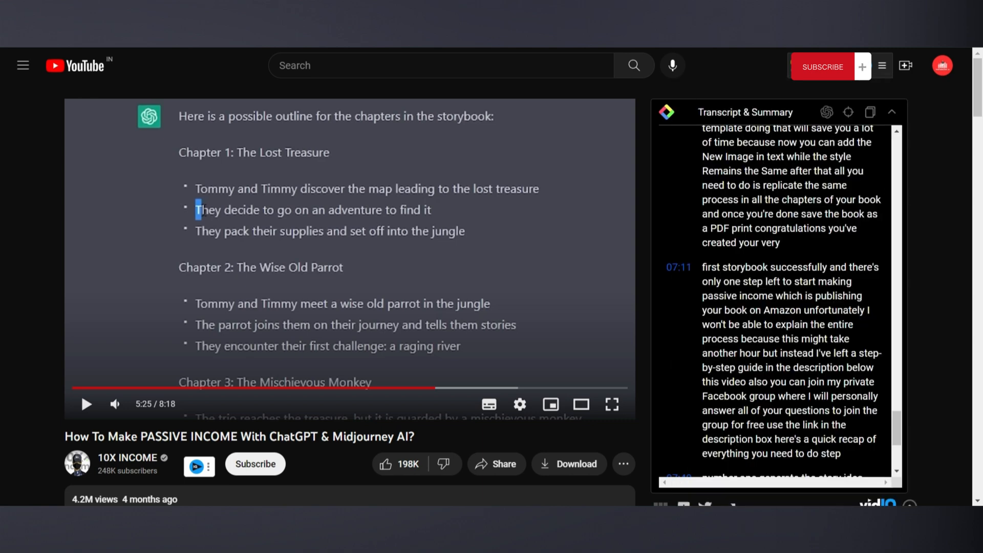
mouse_move(827, 112)
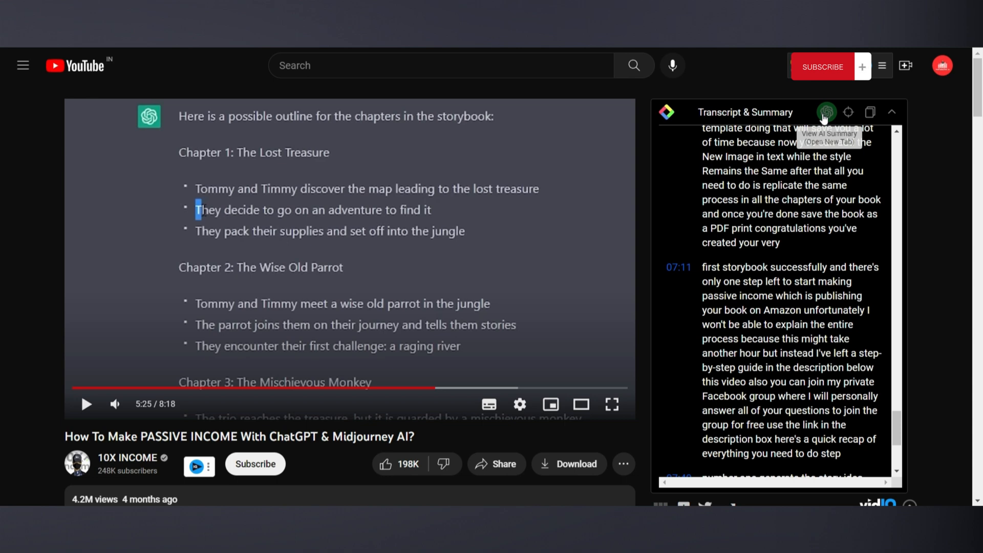
Send the video's title and full transcript to ChatGPT via View AI Summary and review the submitted text
click(826, 112)
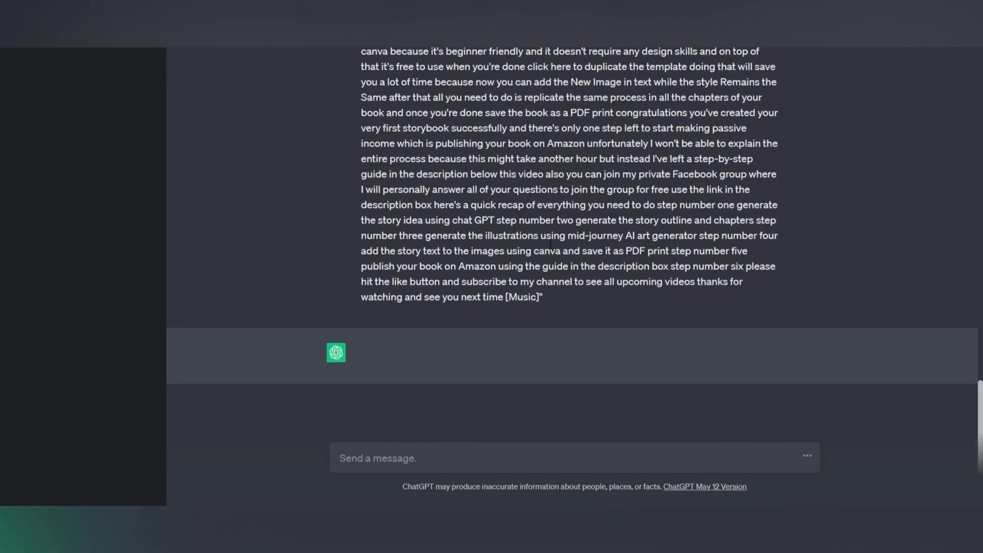
scroll(up, 3)
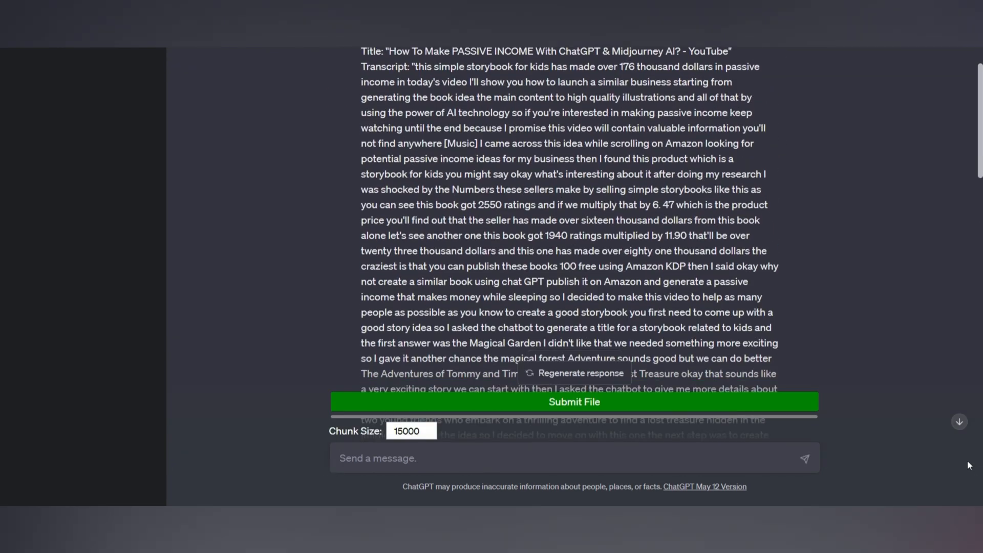
scroll(down, 3)
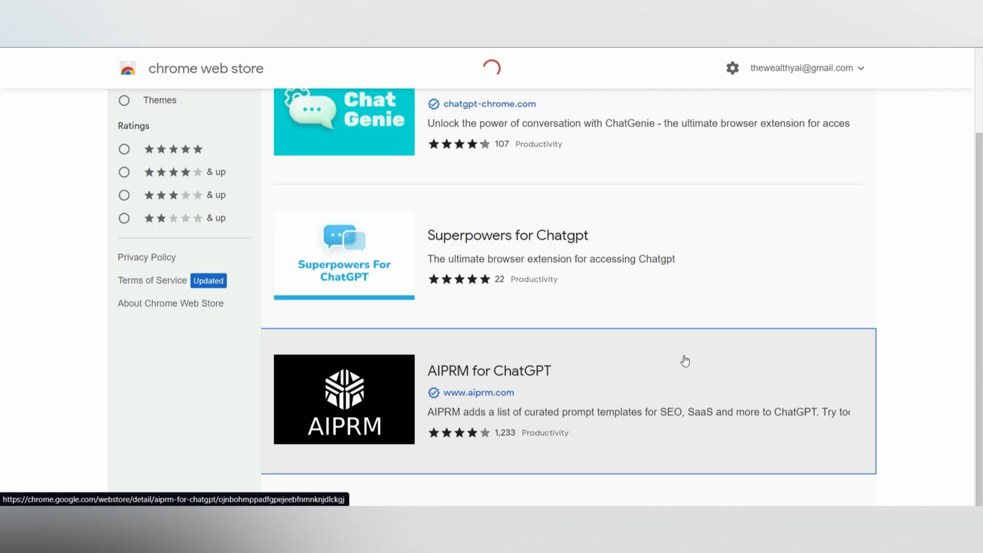
Add the AIPRM for ChatGPT extension to the browser from its store listing
click(488, 370)
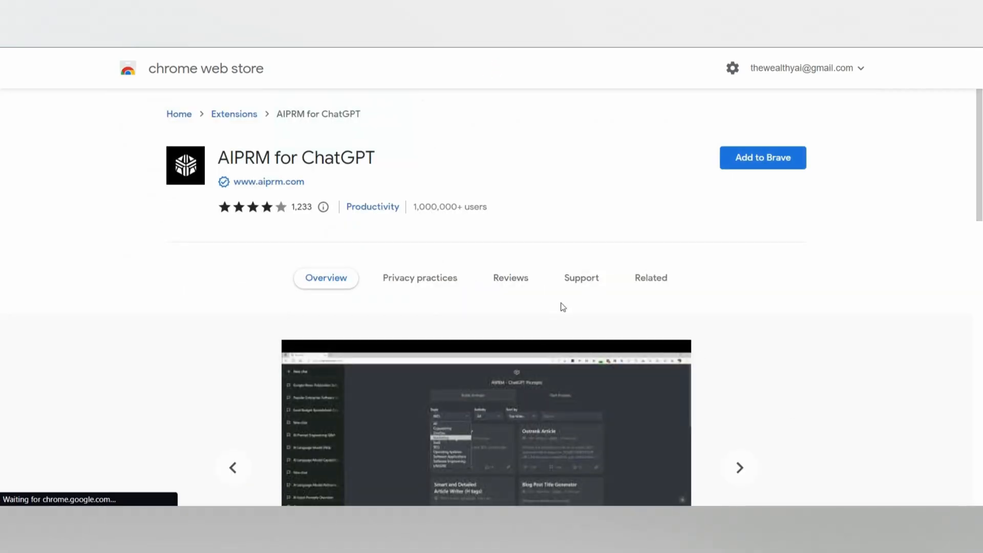
scroll(down, 3)
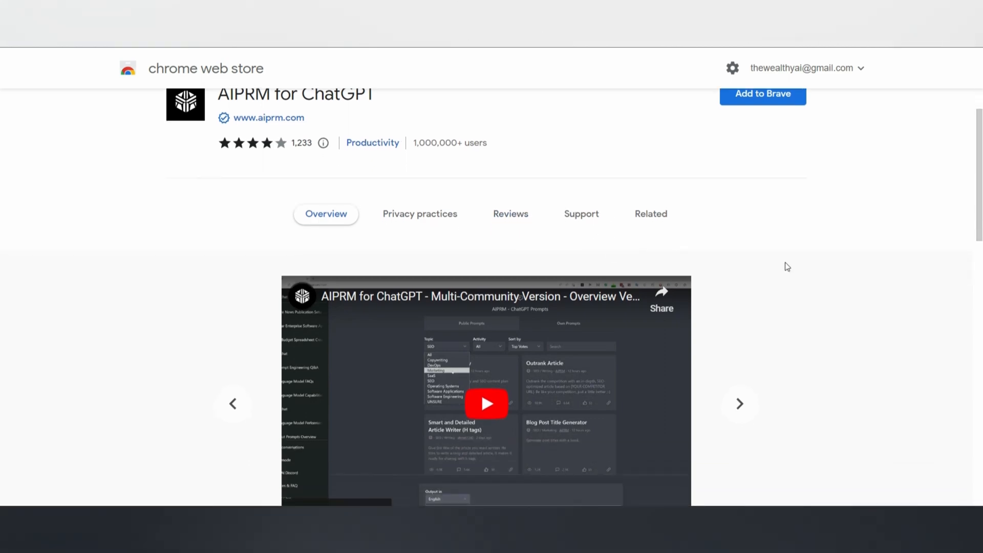
scroll(up, 3)
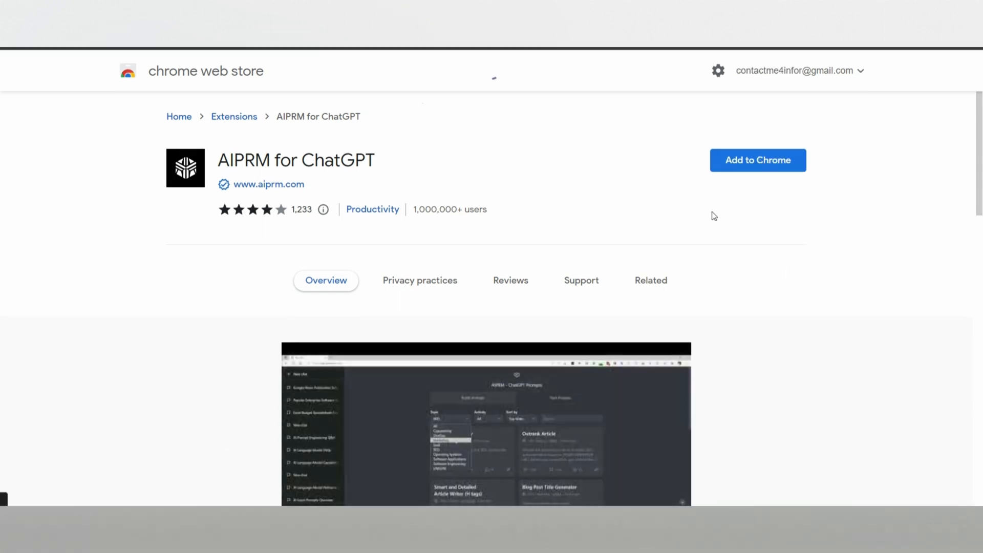
click(757, 160)
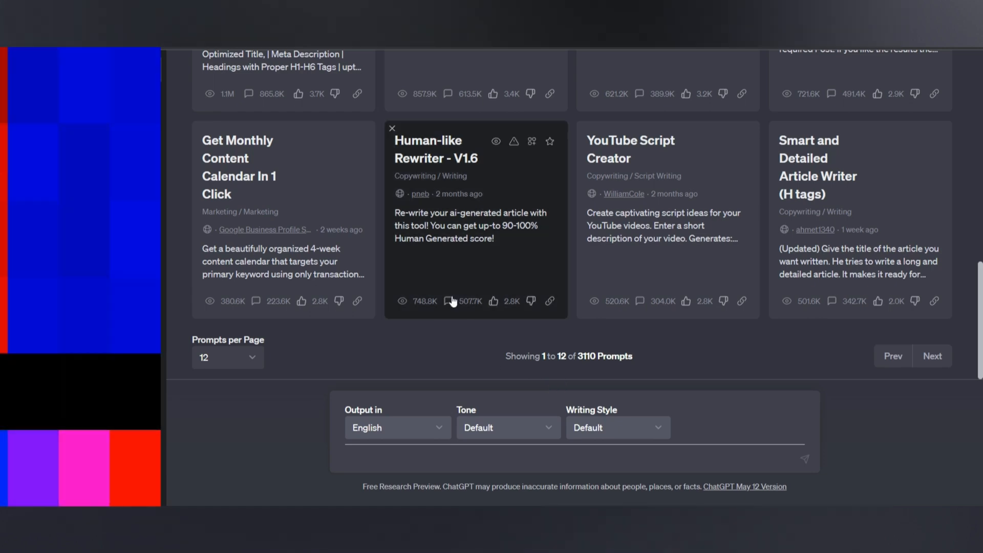
Load the AIPRM 'Write a Complete Book in One Click' template in ChatGPT
scroll(up, 3)
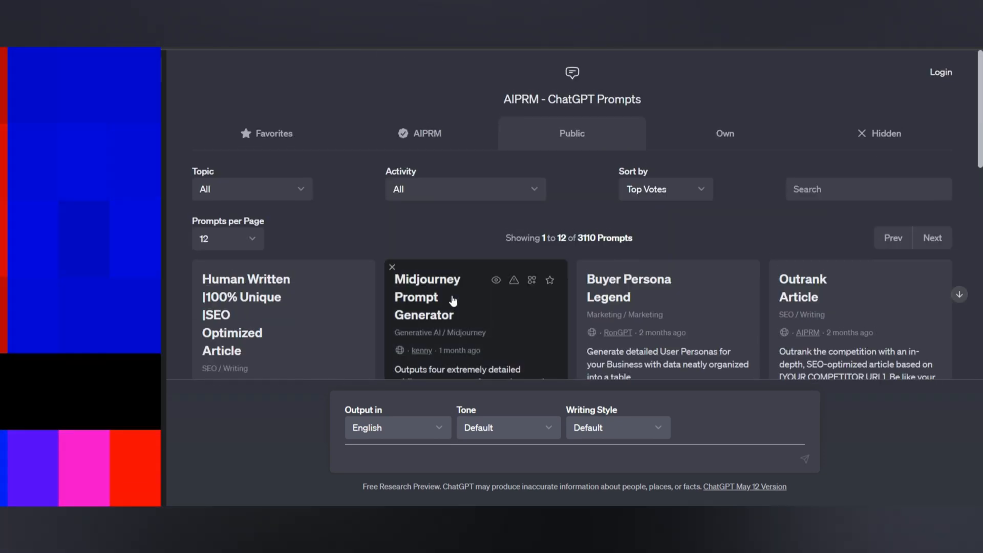
scroll(down, 3)
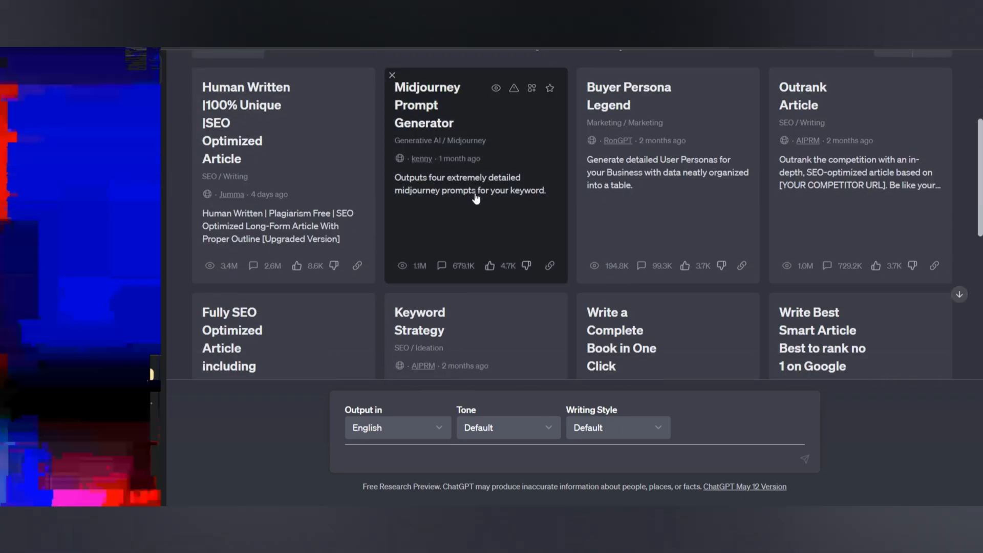
scroll(down, 3)
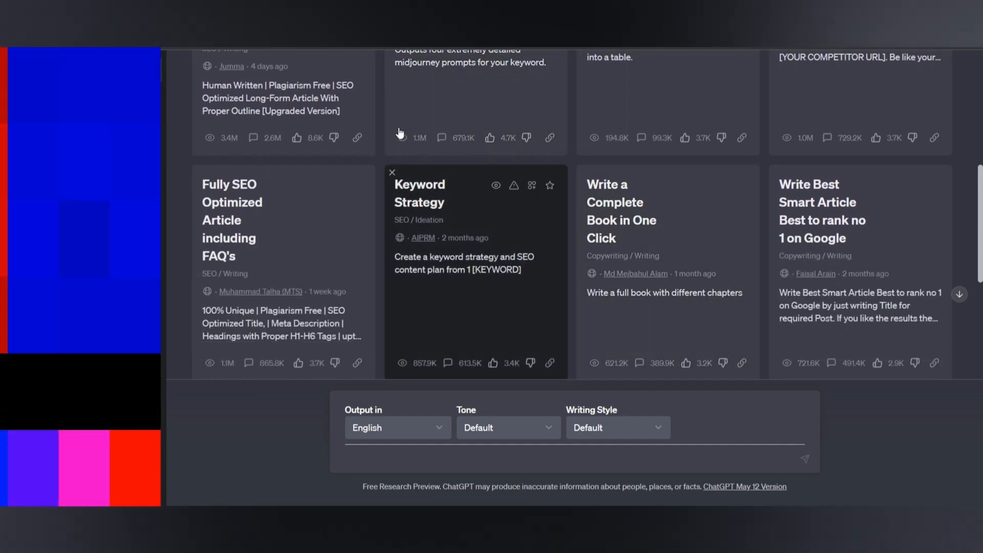
click(393, 173)
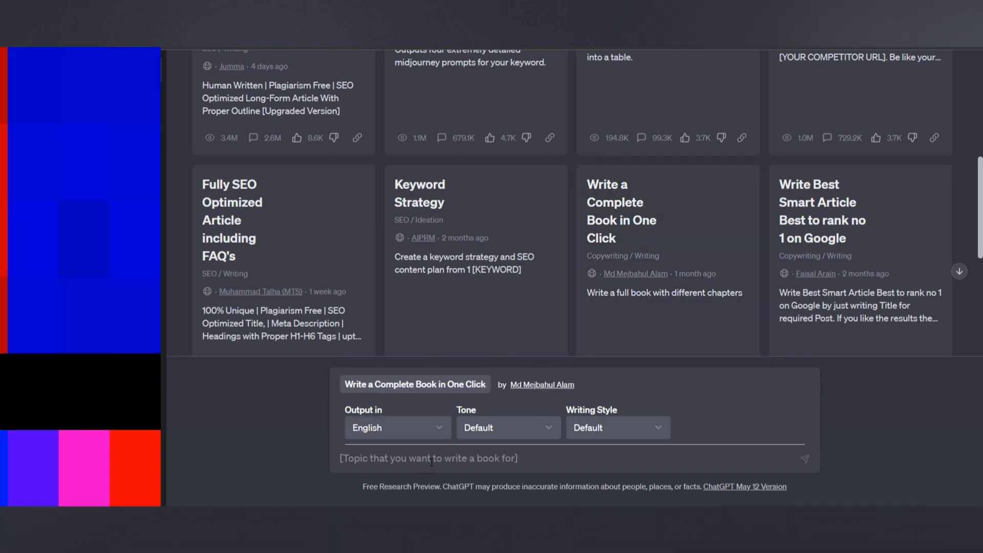
Submit 'the metrix' as the book topic and follow the generated 15-chapter outline and introduction
text(the m)
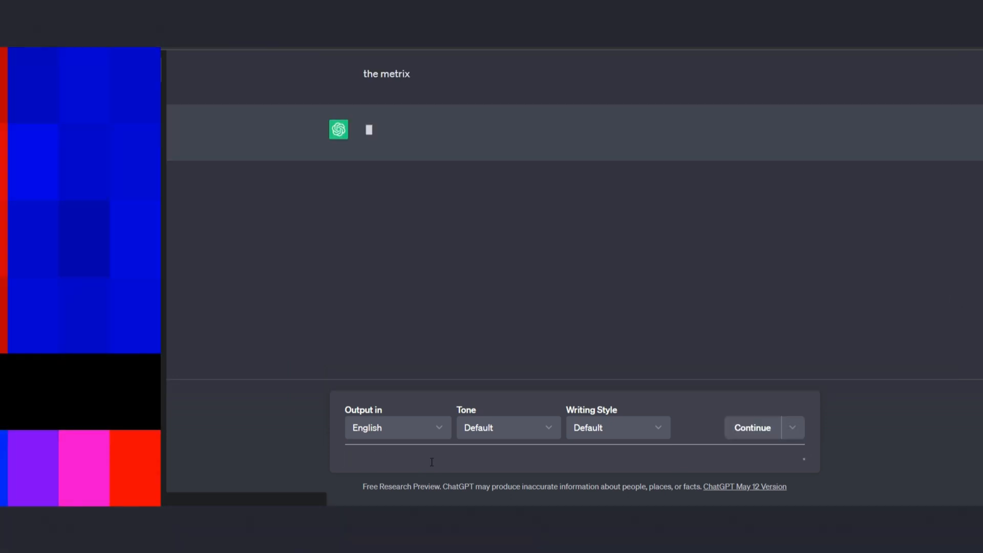
click(751, 427)
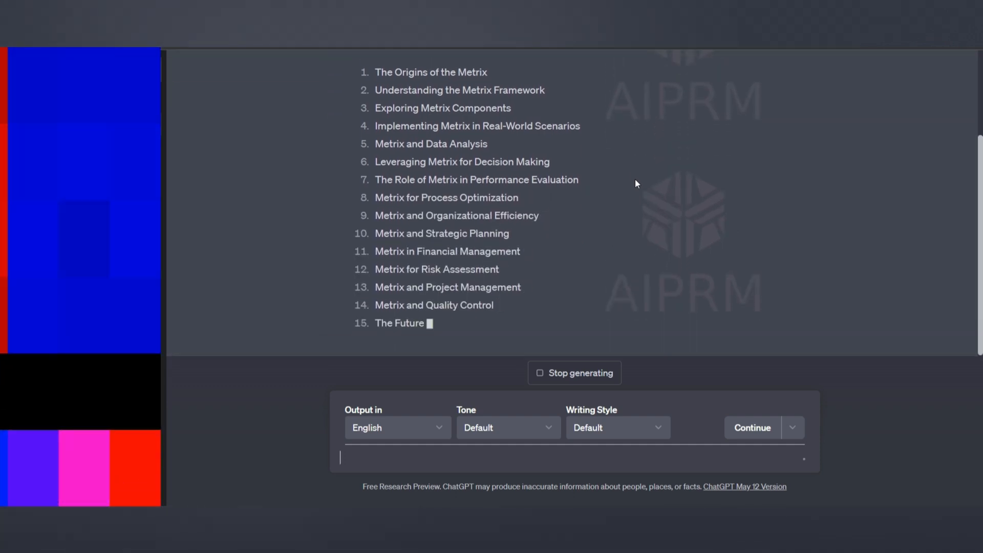
scroll(down, 3)
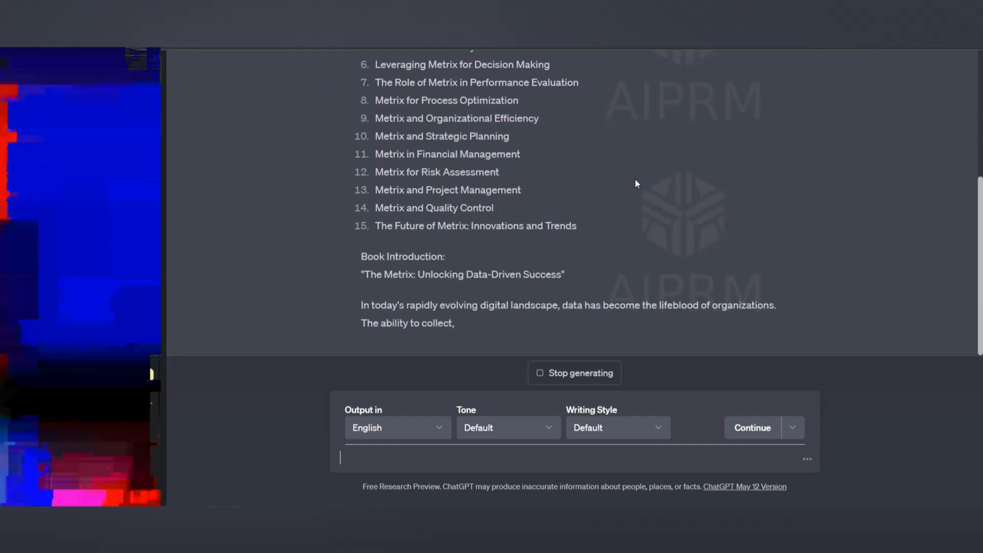
scroll(down, 3)
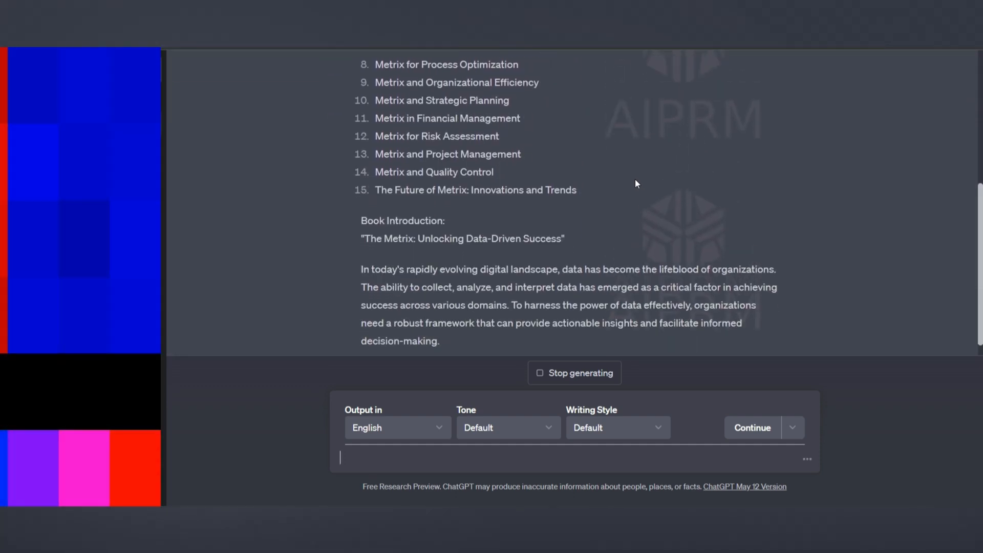
scroll(down, 3)
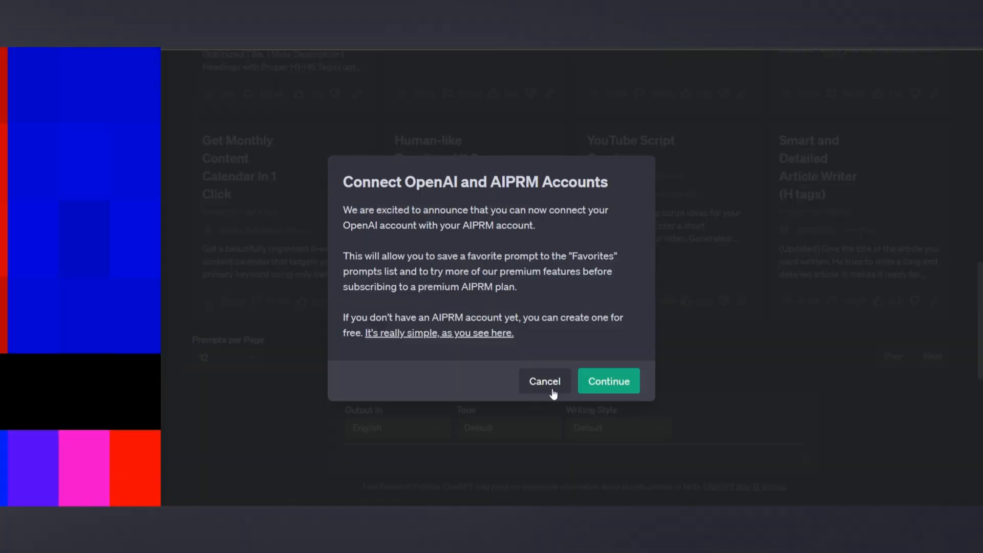
Cancel the Connect OpenAI and AIPRM Accounts dialog and browse the AIPRM prompt grid again
click(543, 381)
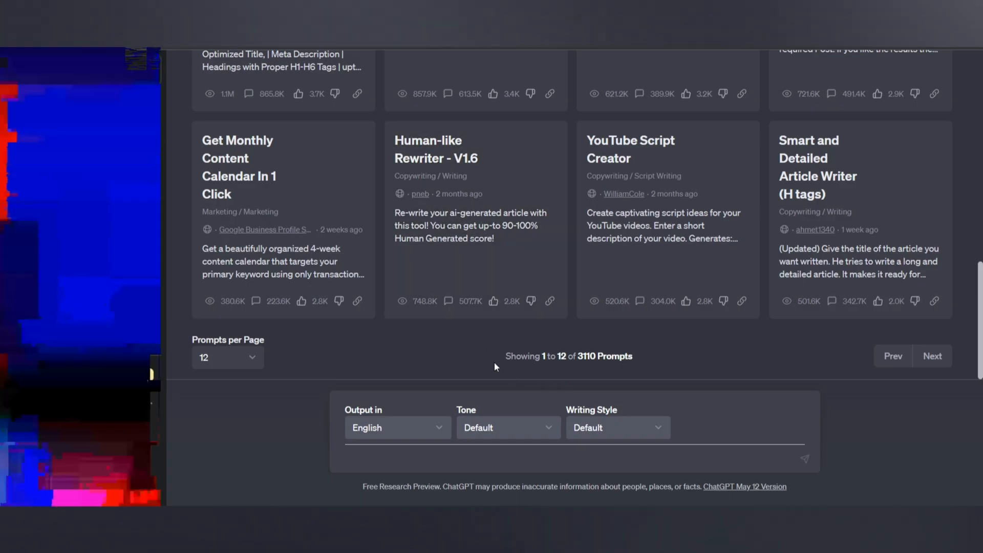
scroll(up, 3)
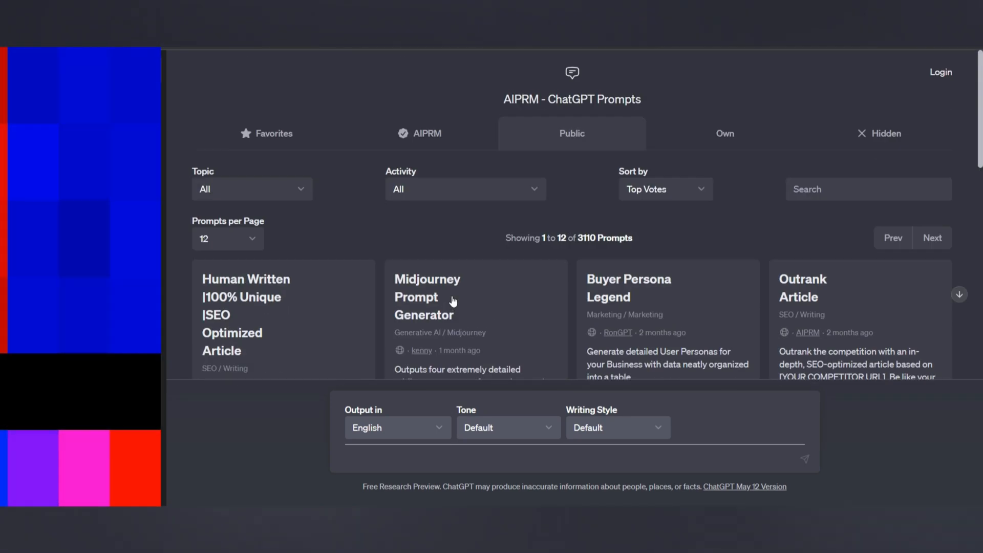
mouse_move(430, 238)
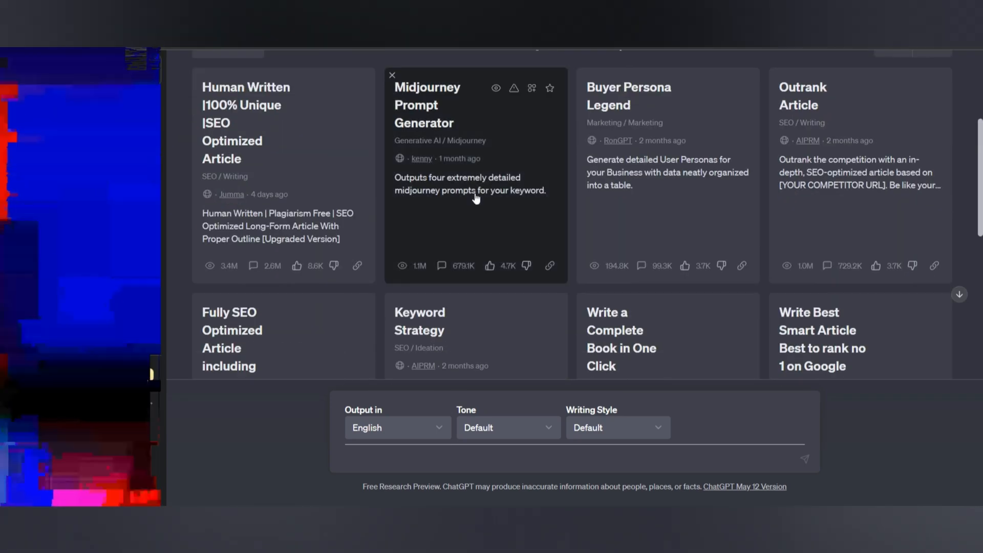
scroll(down, 3)
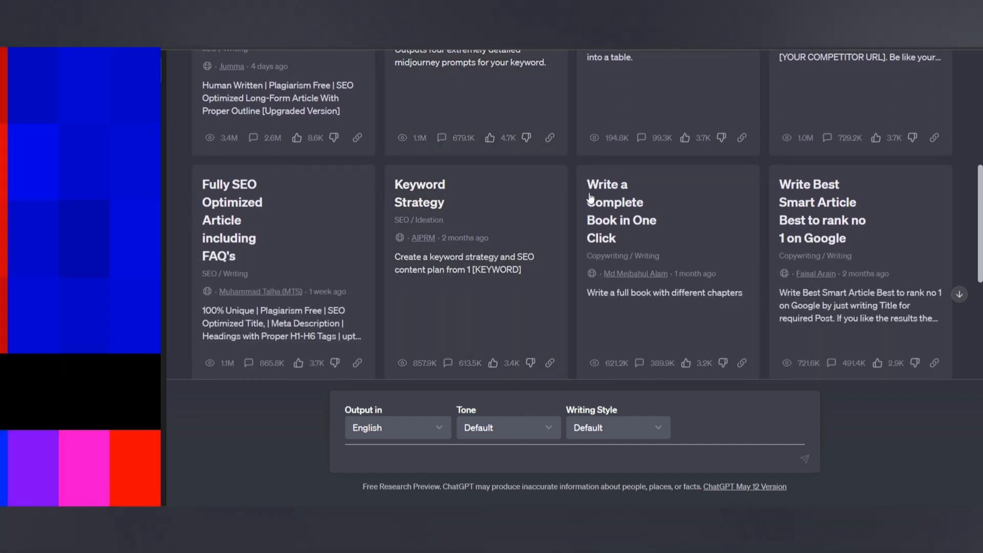
mouse_move(639, 213)
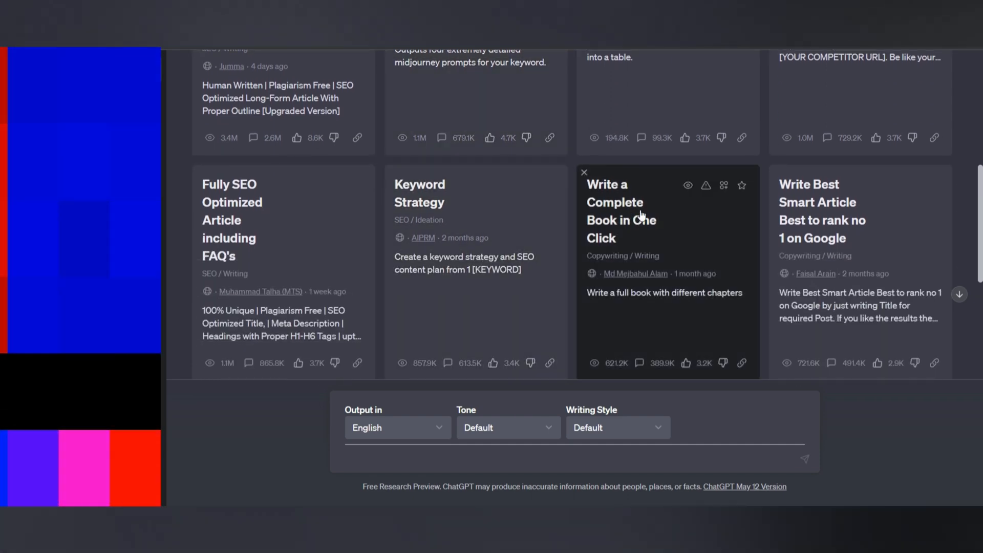